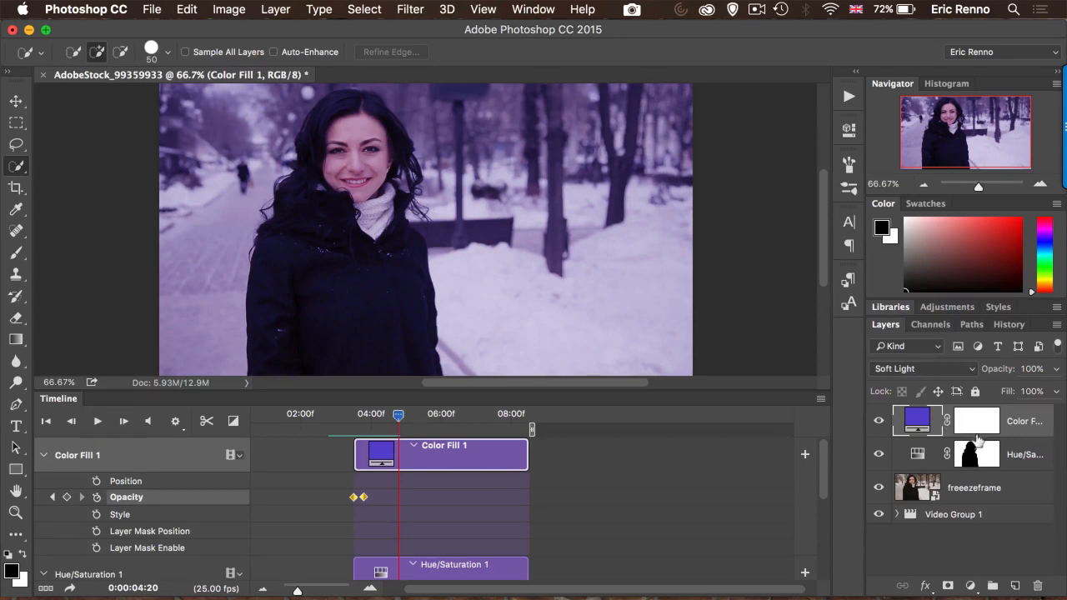
mouse_move(975, 453)
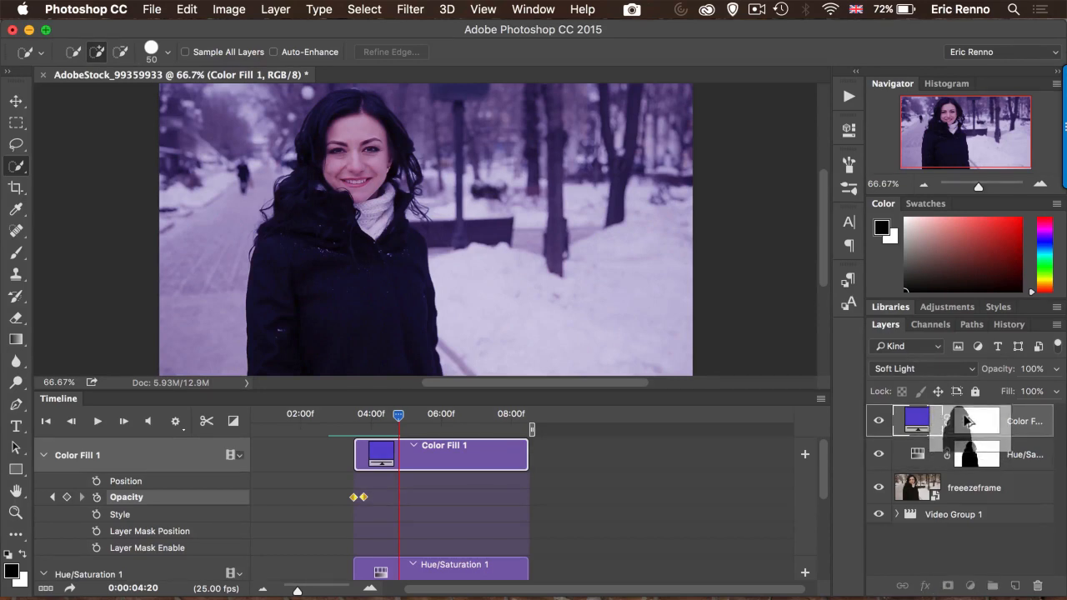
Step: Copy the Hue/Saturation woman mask onto Color Fill 1, replacing its existing mask
left_click(977, 420)
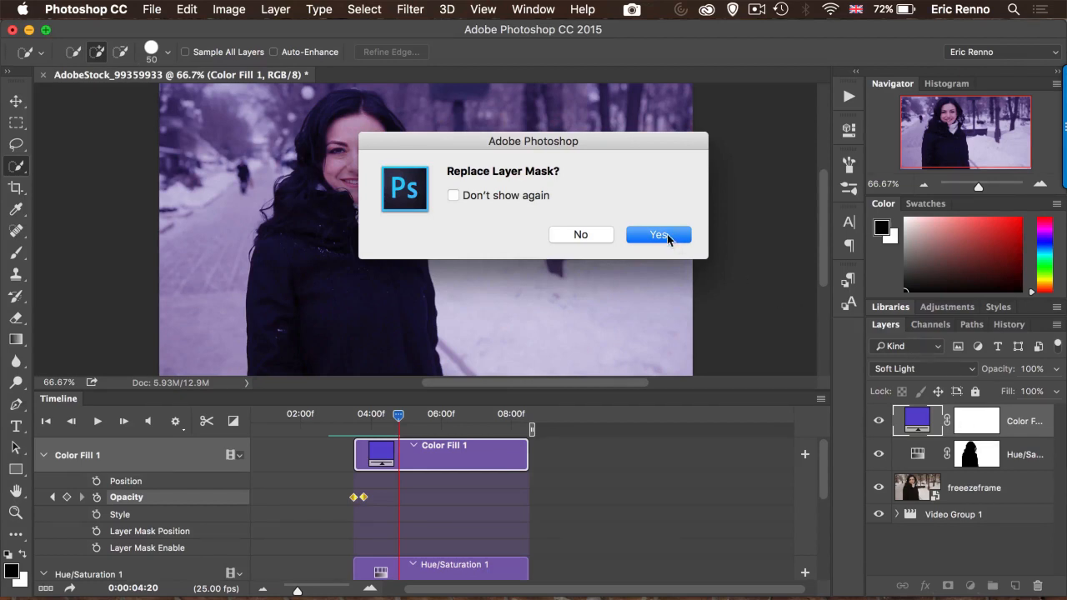
left_click(658, 234)
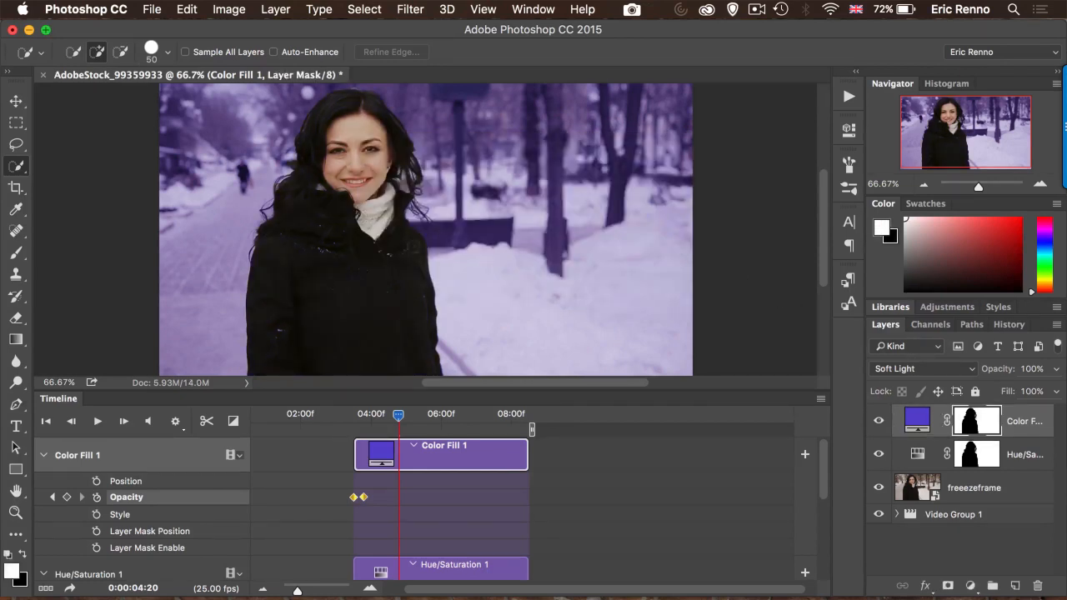
Step: Move the playhead to 3:20 and set Color Fill 1 opacity to 75%
left_click_drag(399, 414, 302, 413)
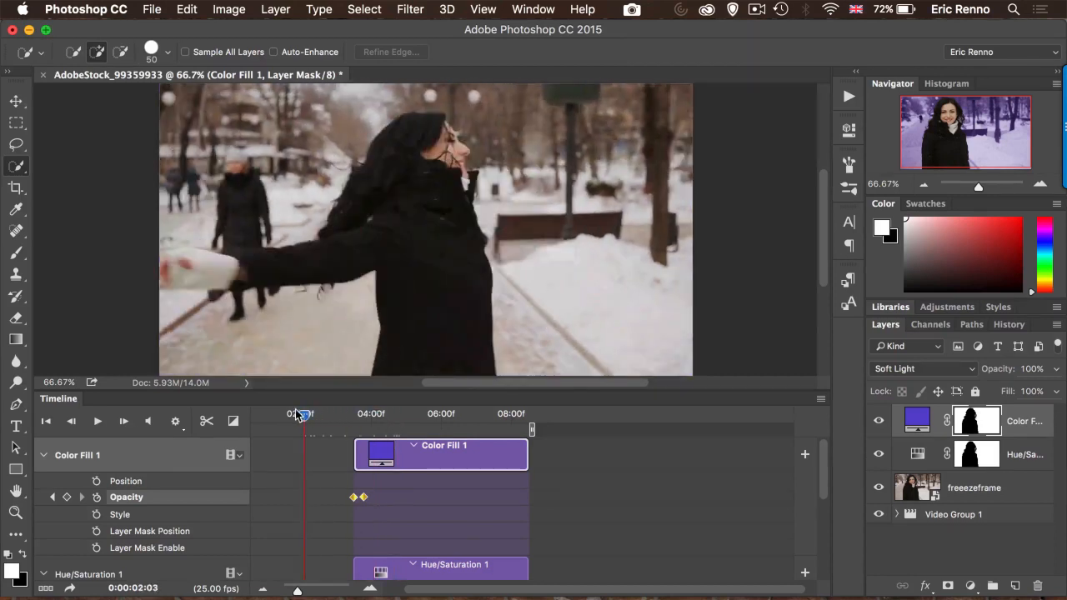
left_click(96, 421)
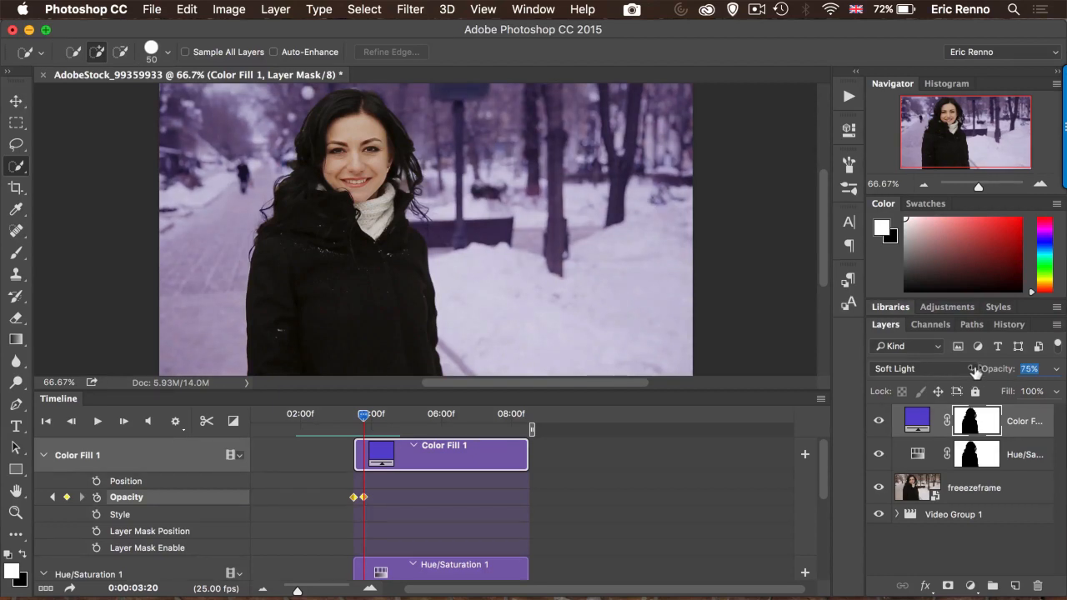
mouse_move(975, 373)
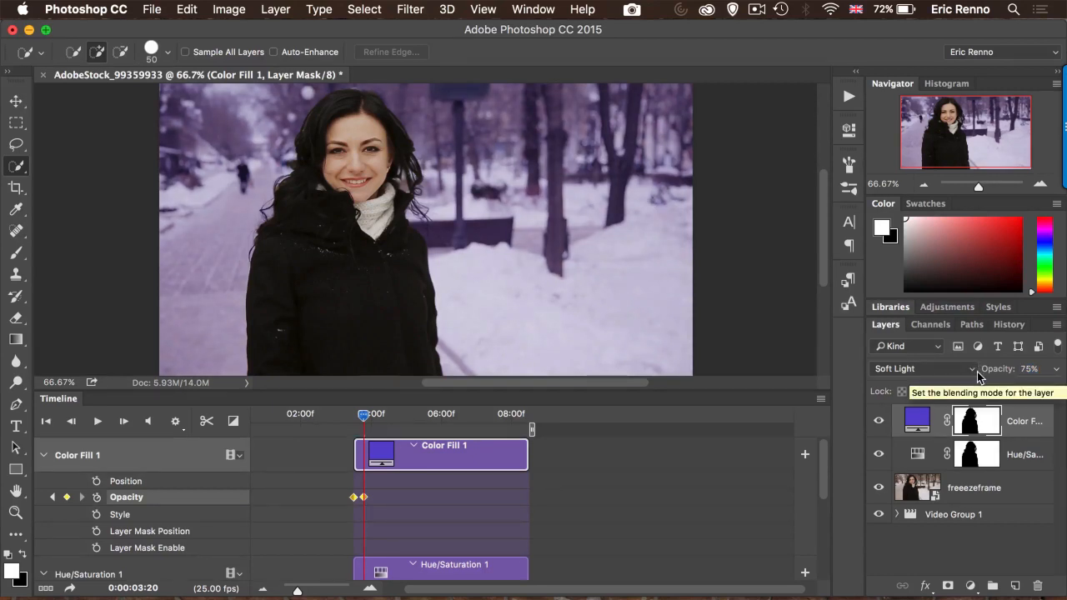